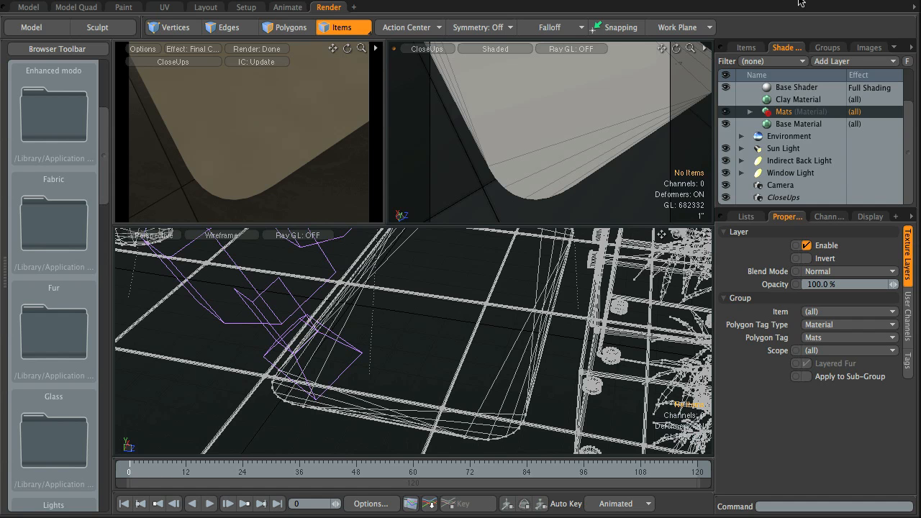
mouse_move(302, 171)
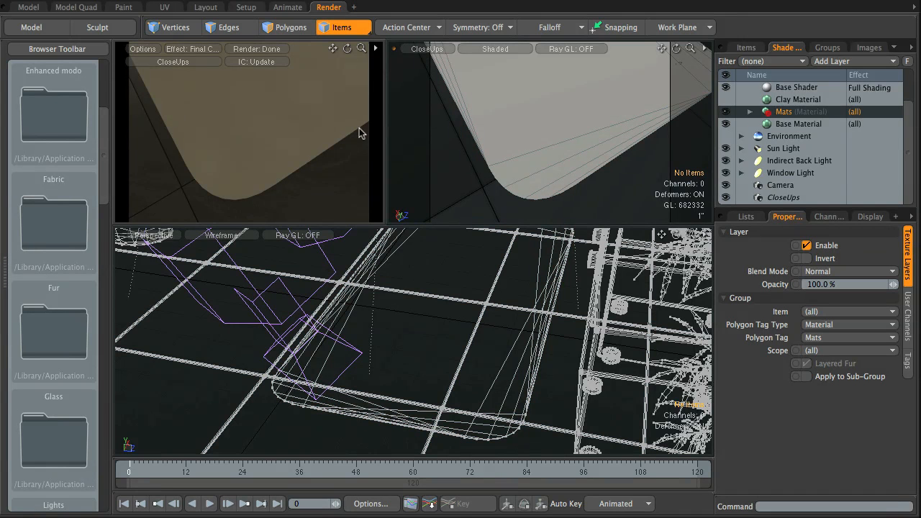
mouse_move(209, 190)
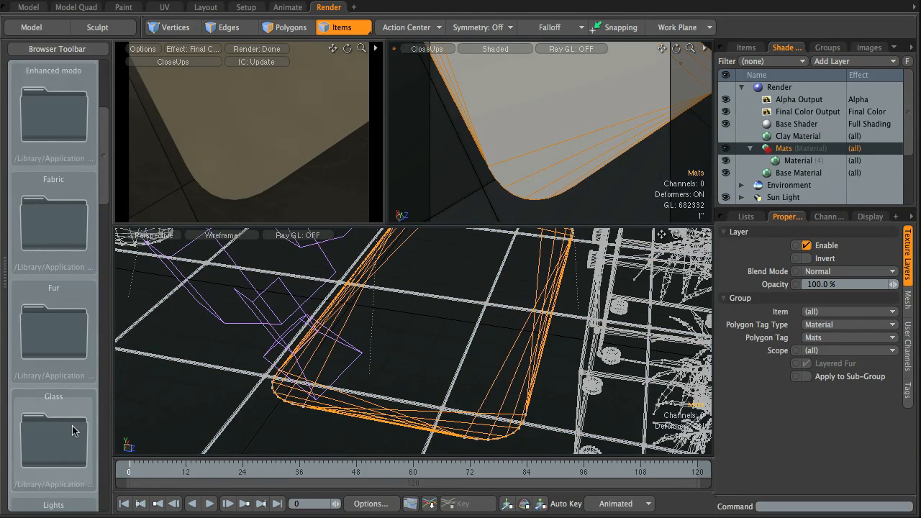
mouse_move(67, 331)
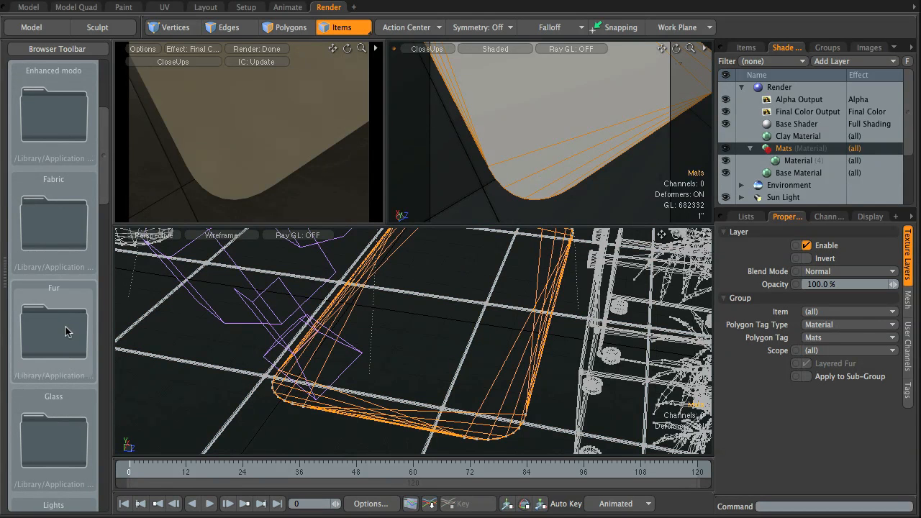
mouse_move(63, 363)
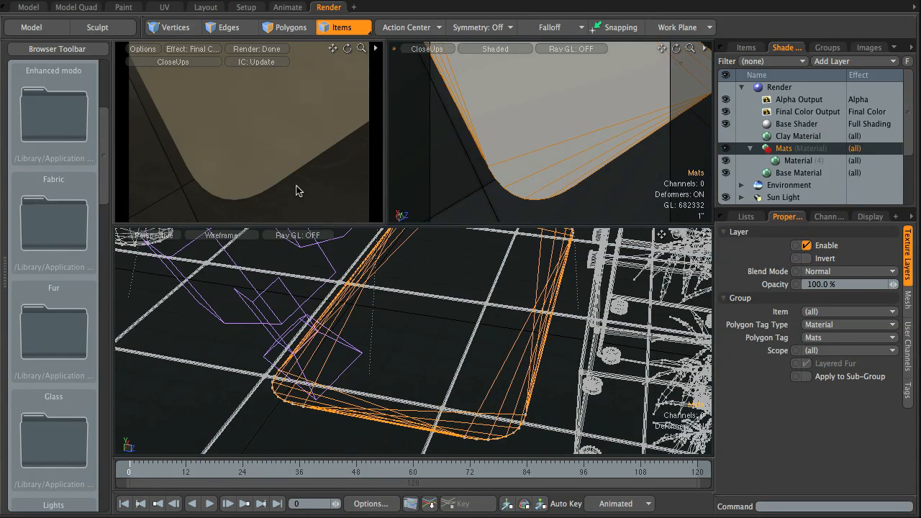
mouse_move(420, 175)
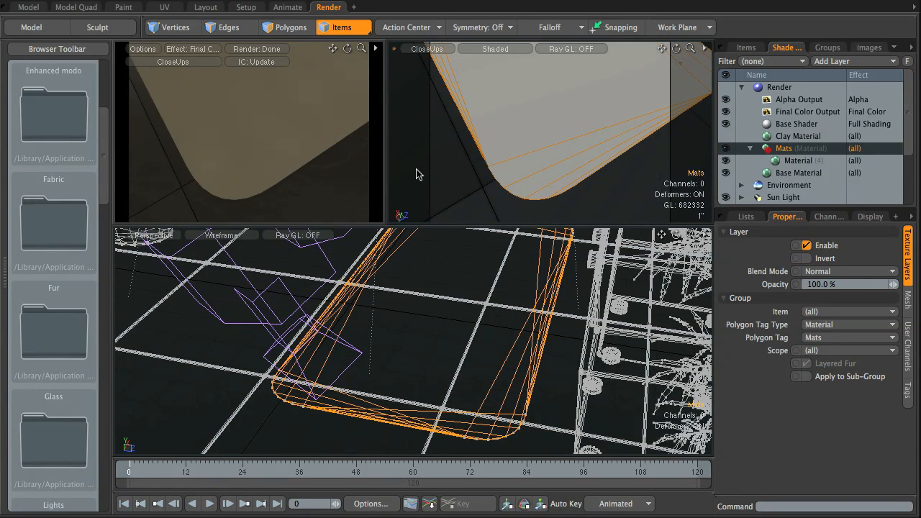
mouse_move(367, 161)
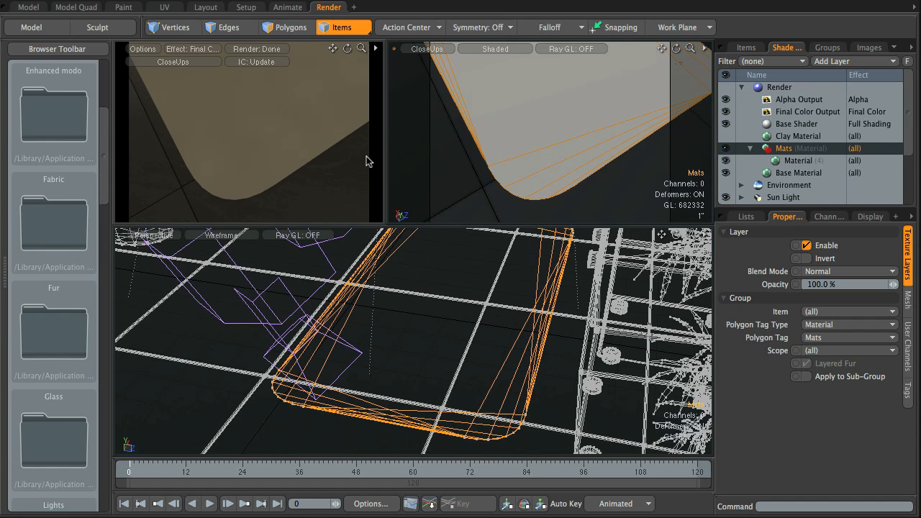
Drop the Suede Soft Tan 01 fur preset onto Mats and accept automatic fur sizing
scroll("down", 3)
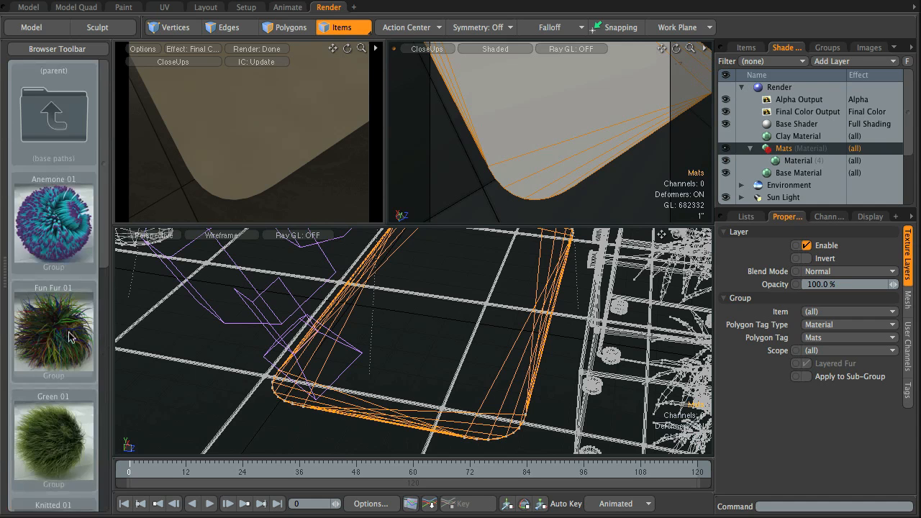
scroll("down", 3)
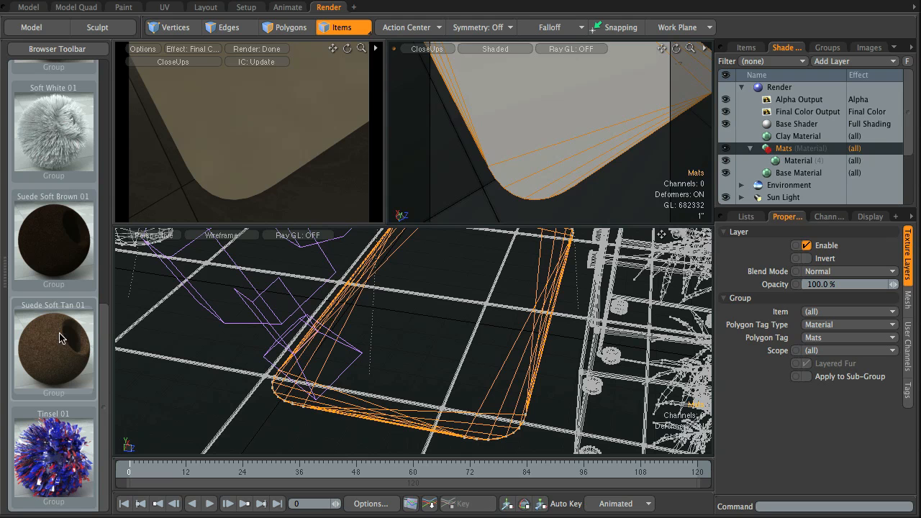
mouse_move(57, 347)
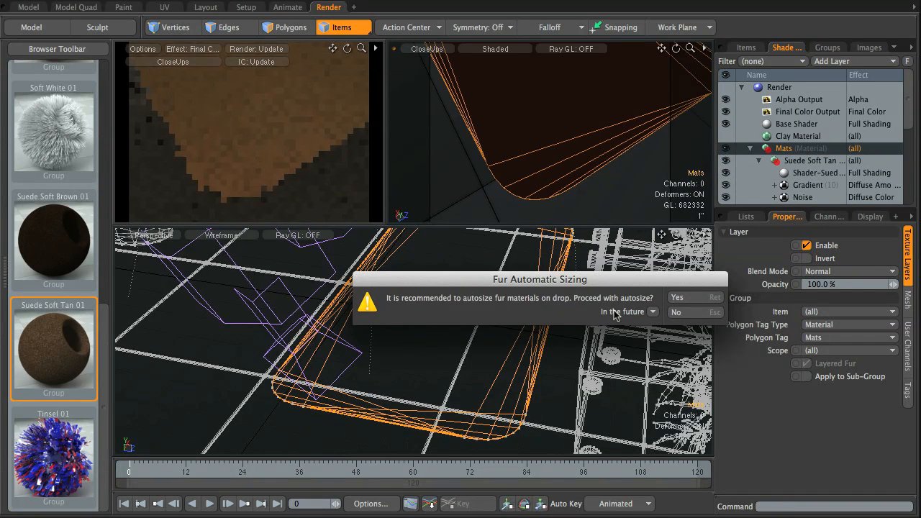
left_click(687, 297)
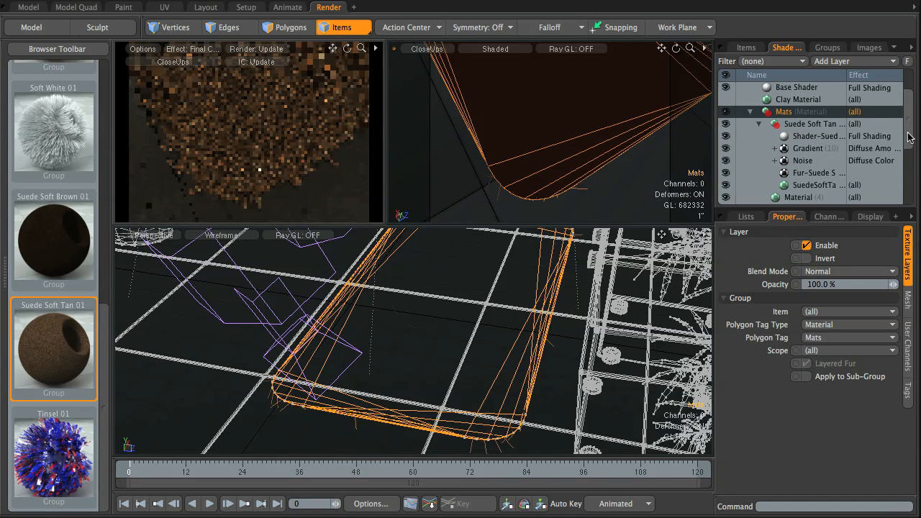
Ungroup the Suede Soft Tan 01 preset inside Mats and select its Shader layer
left_click(797, 197)
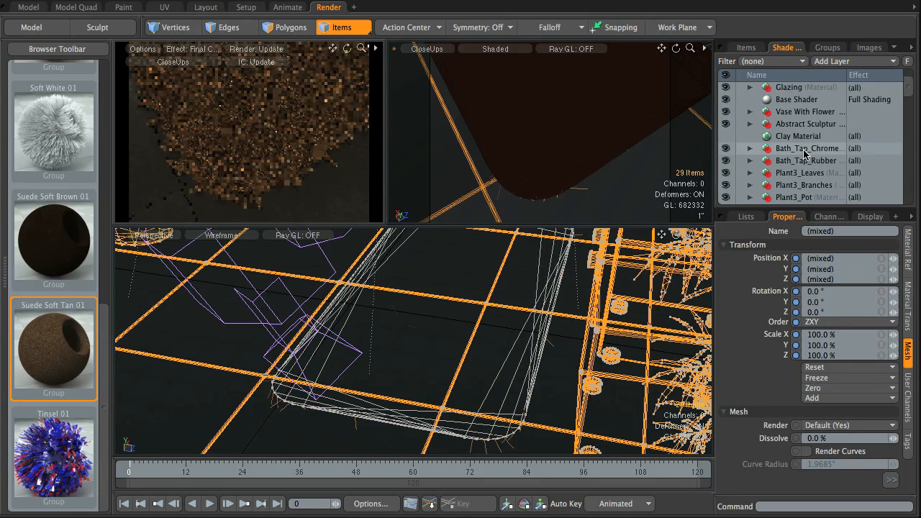
scroll("down", 3)
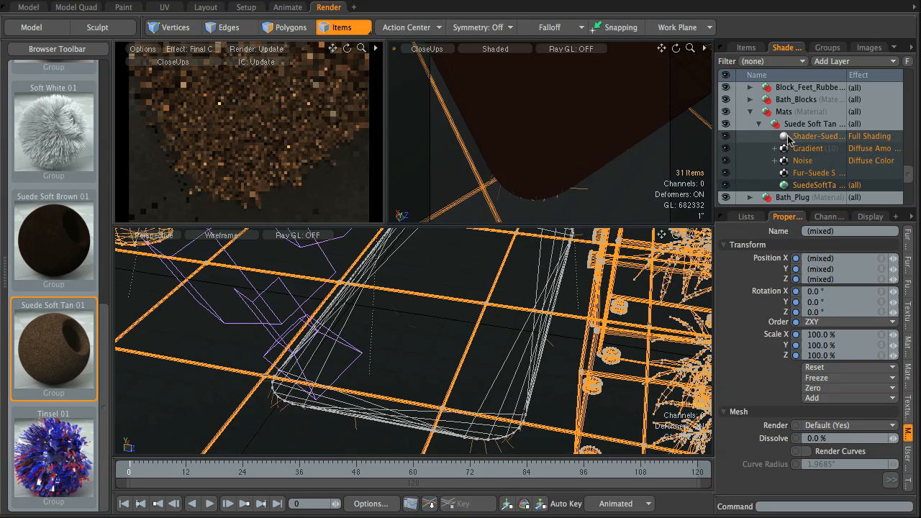
left_click(759, 124)
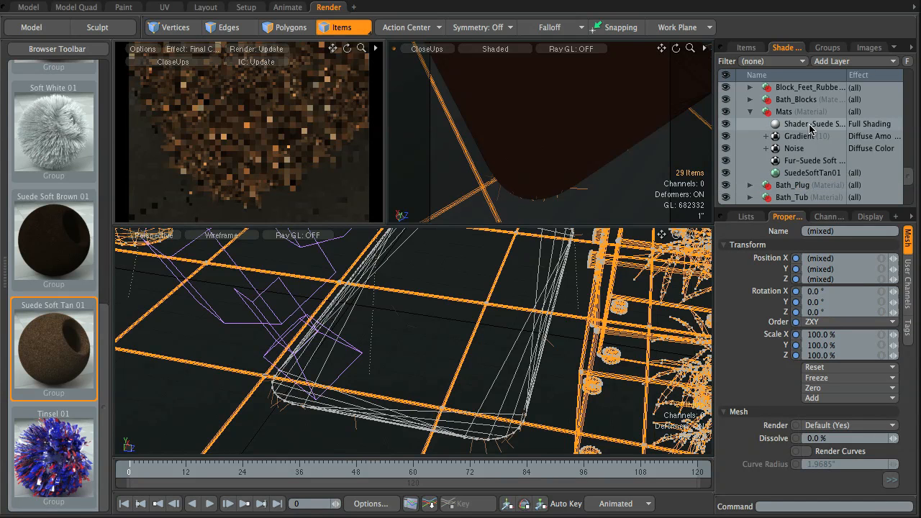
left_click(813, 124)
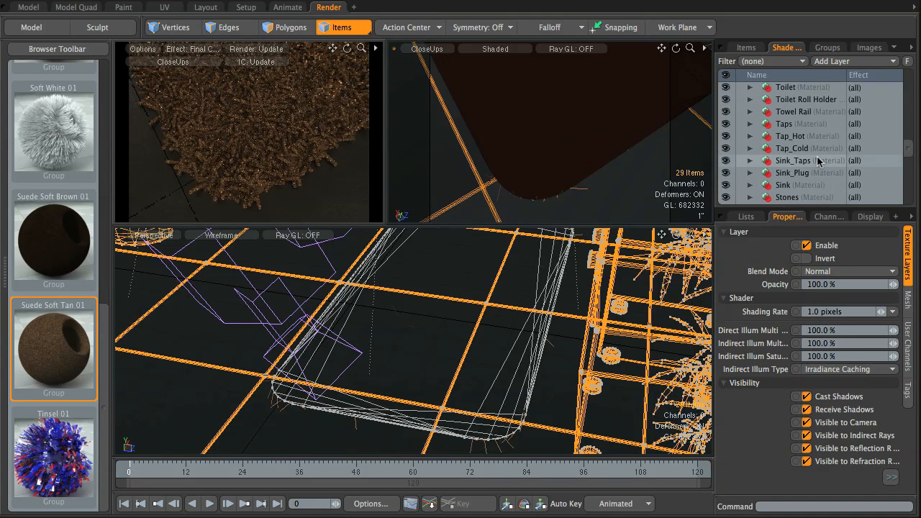
Collapse Mats and move it above Base Shader, just under Final Color Output
left_click(752, 160)
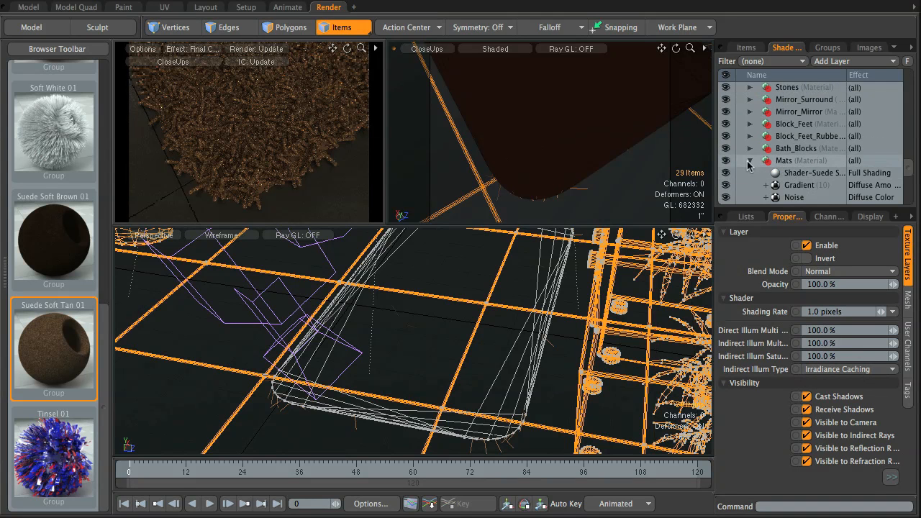
left_click(751, 160)
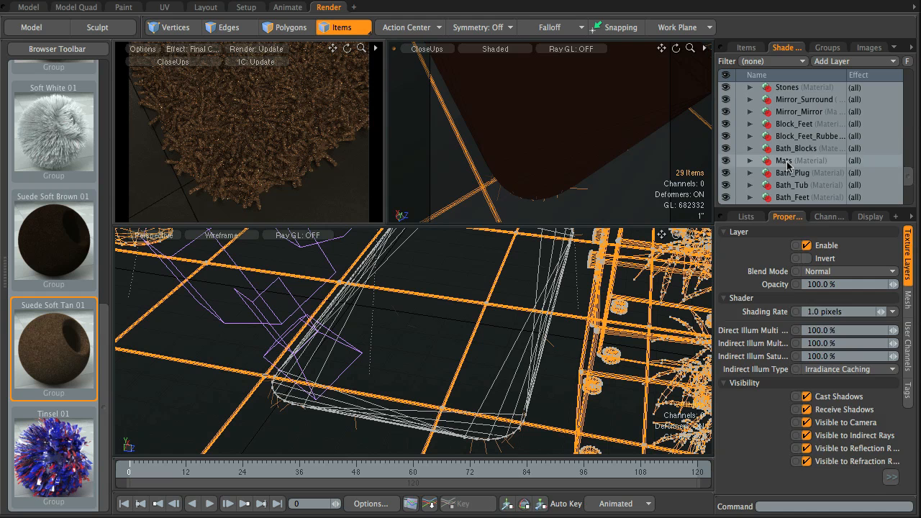
left_click(783, 161)
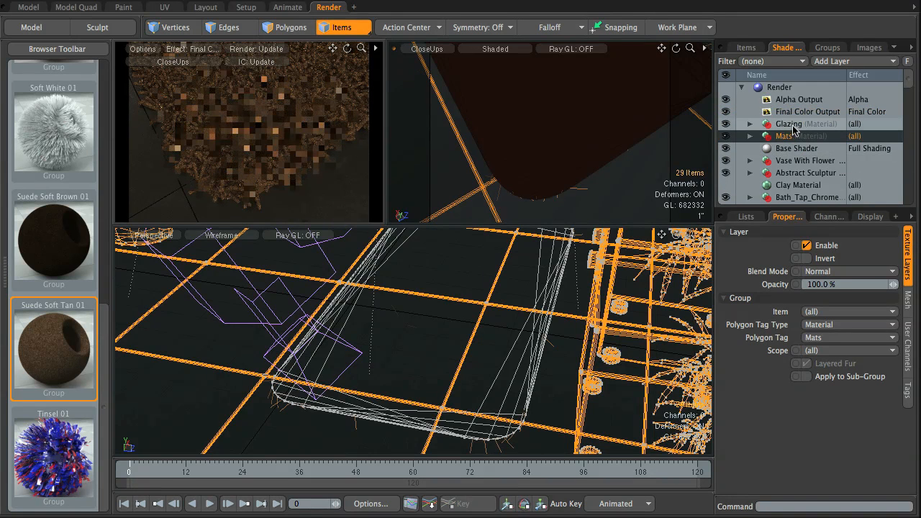
left_click(750, 124)
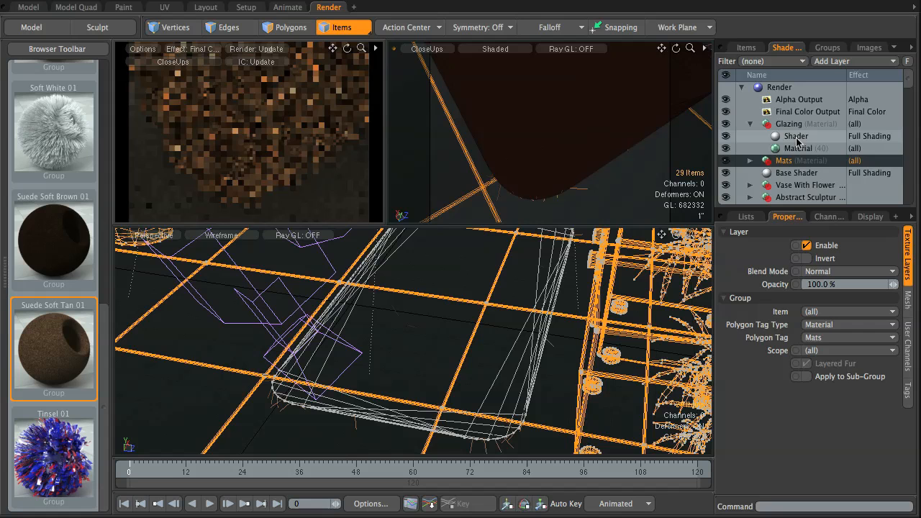
left_click(796, 135)
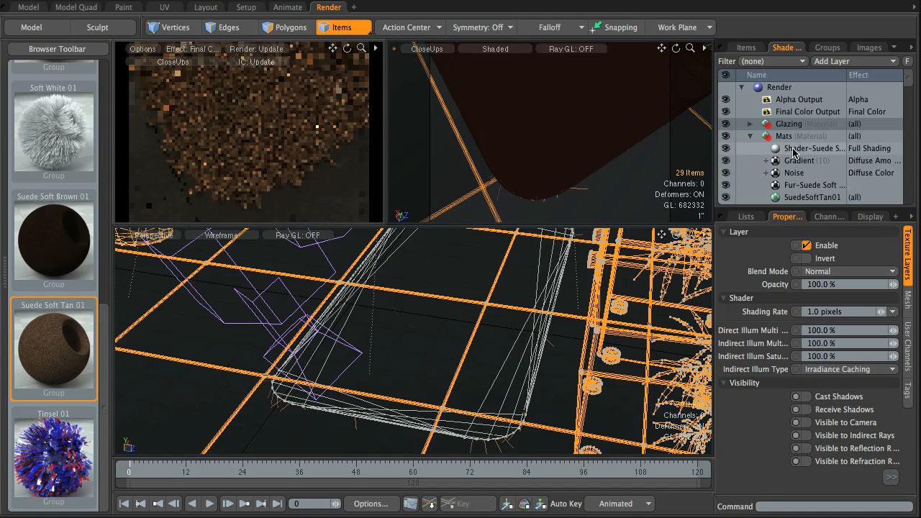
left_click(813, 147)
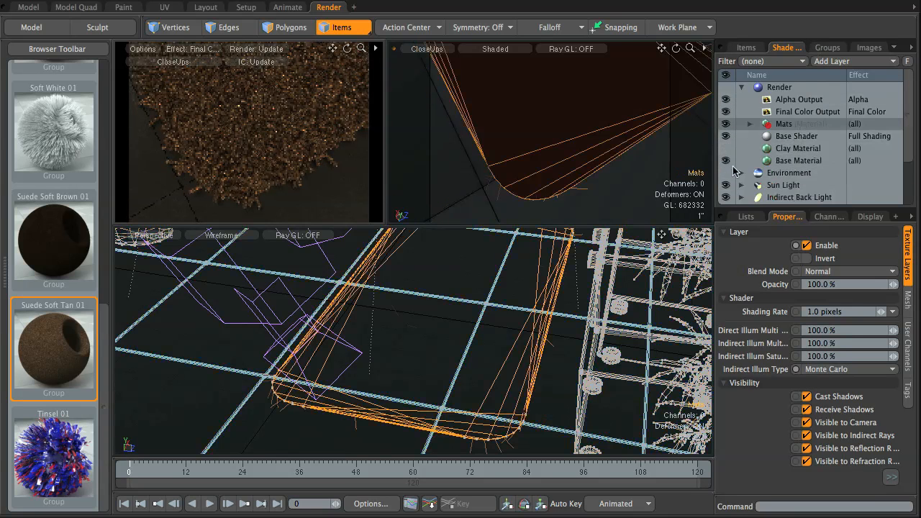
Set the Noise layer's Color 1 to 1.0, 0.96, 1.0 and Color 2 to 1.0, 0.96, 0.99
left_click(783, 124)
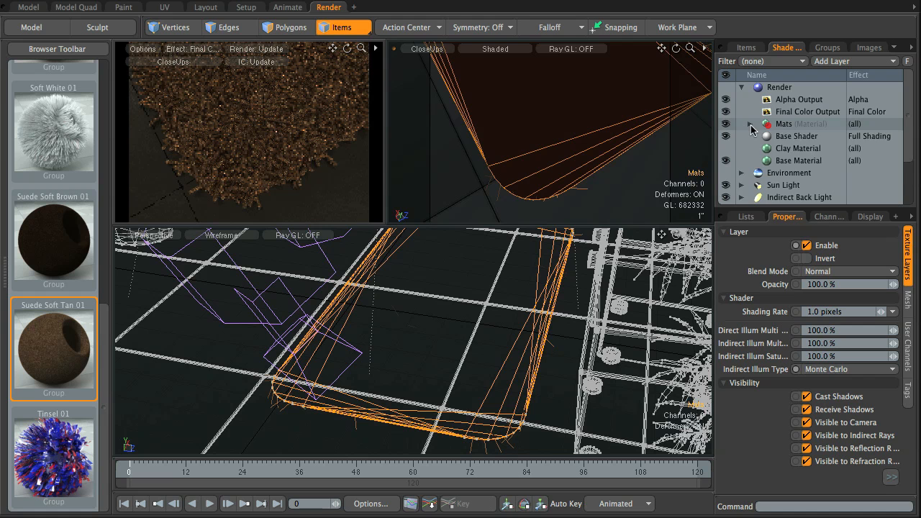
left_click(751, 124)
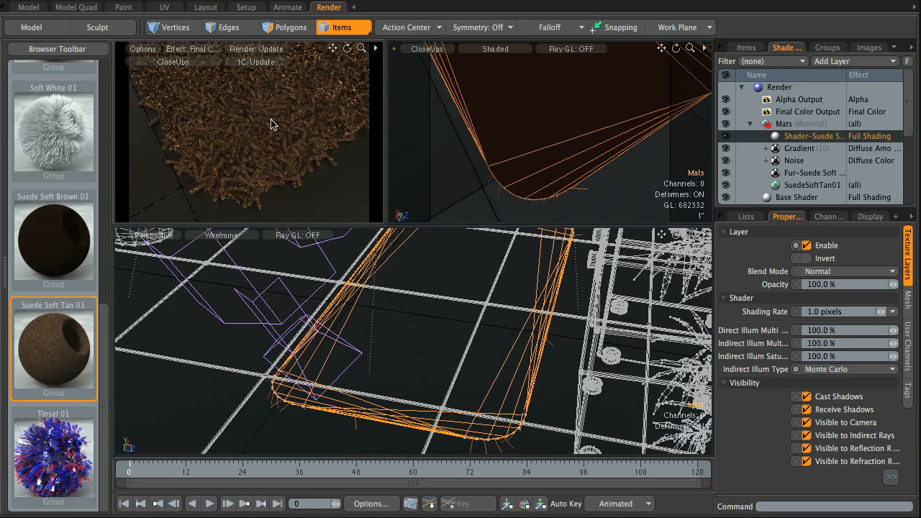
mouse_move(252, 155)
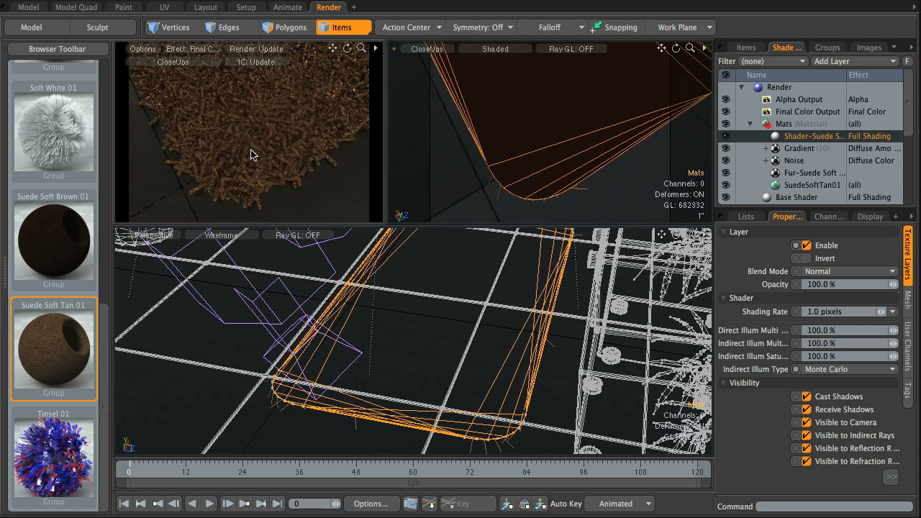
left_click(814, 173)
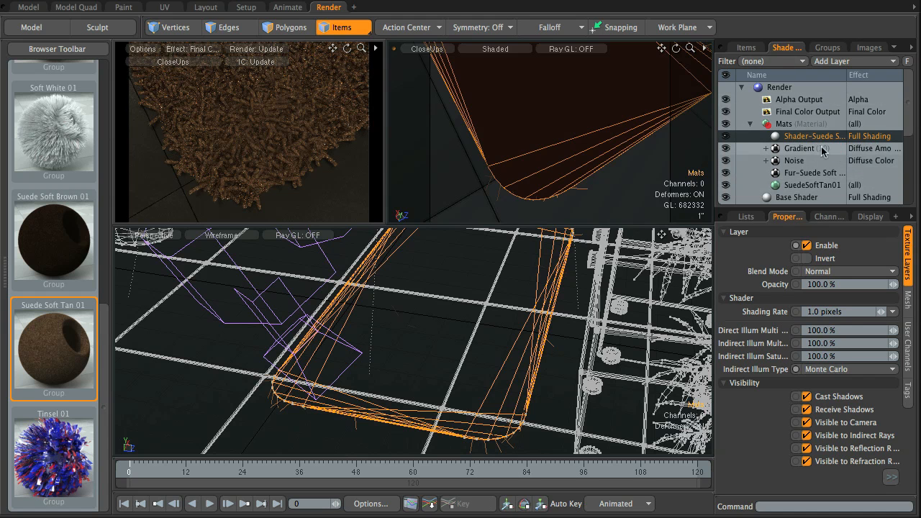
left_click(800, 148)
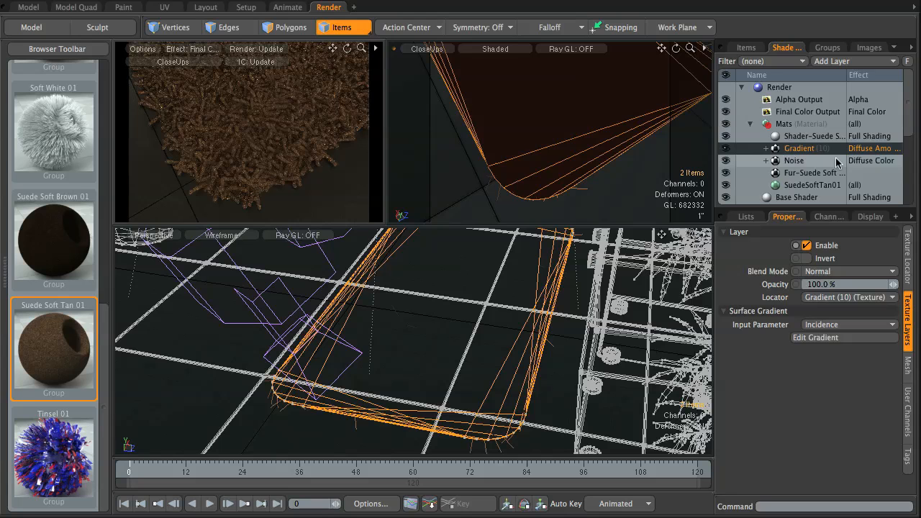
left_click(795, 161)
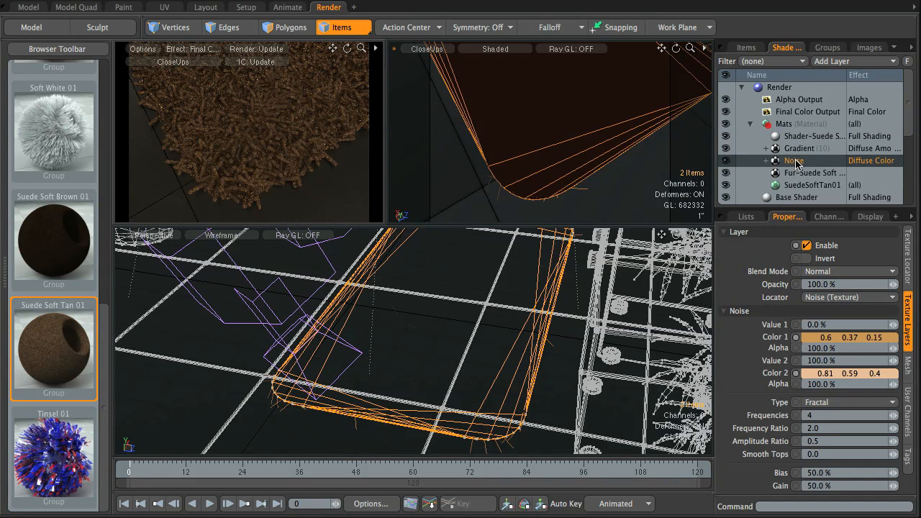
left_click(795, 161)
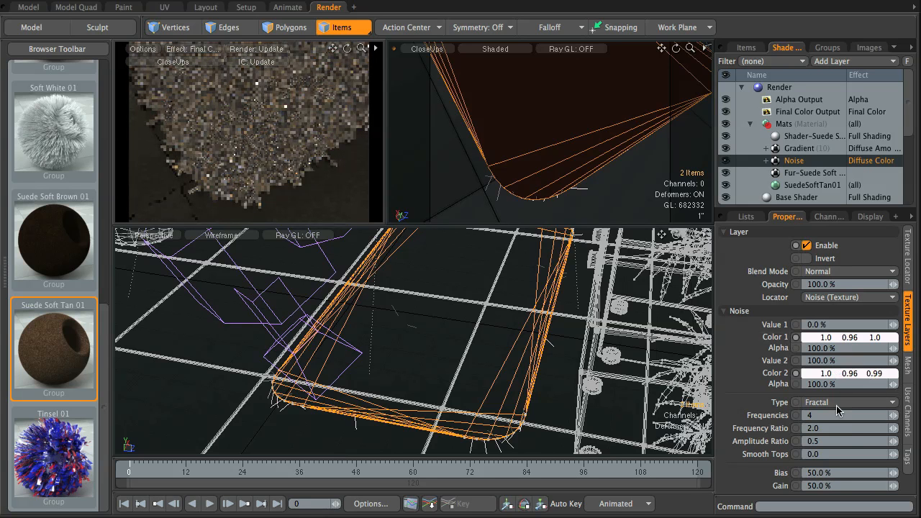
mouse_move(826, 372)
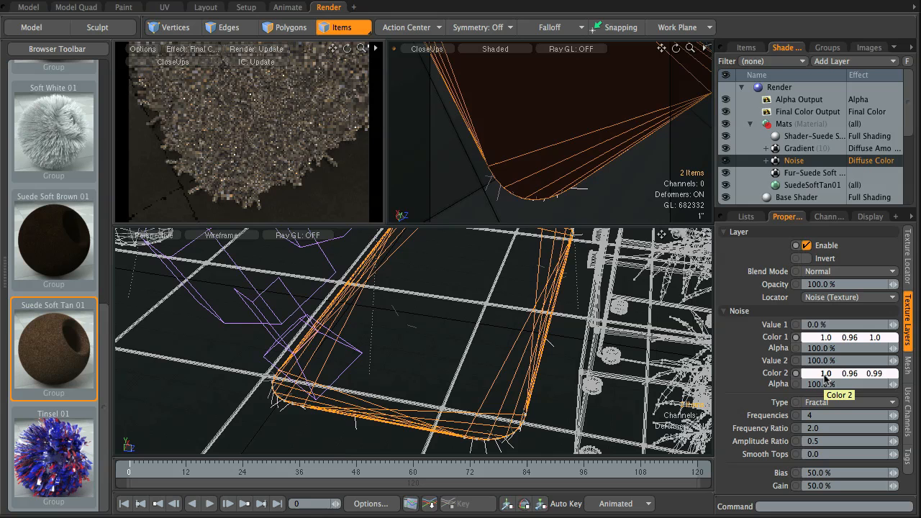
mouse_move(808, 340)
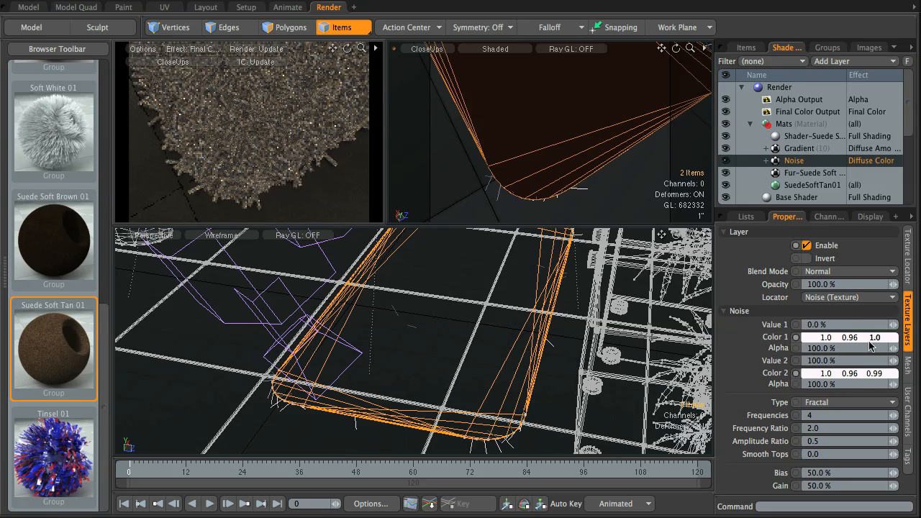
left_click(813, 172)
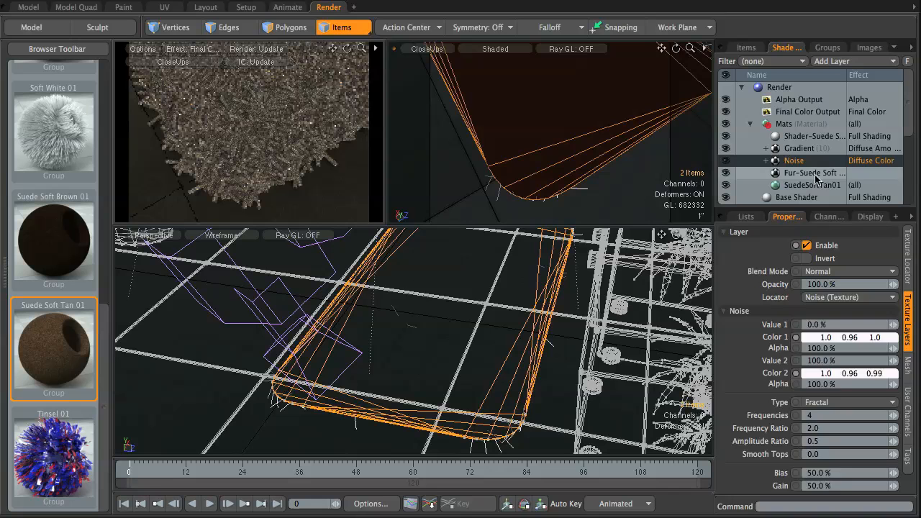
left_click(815, 173)
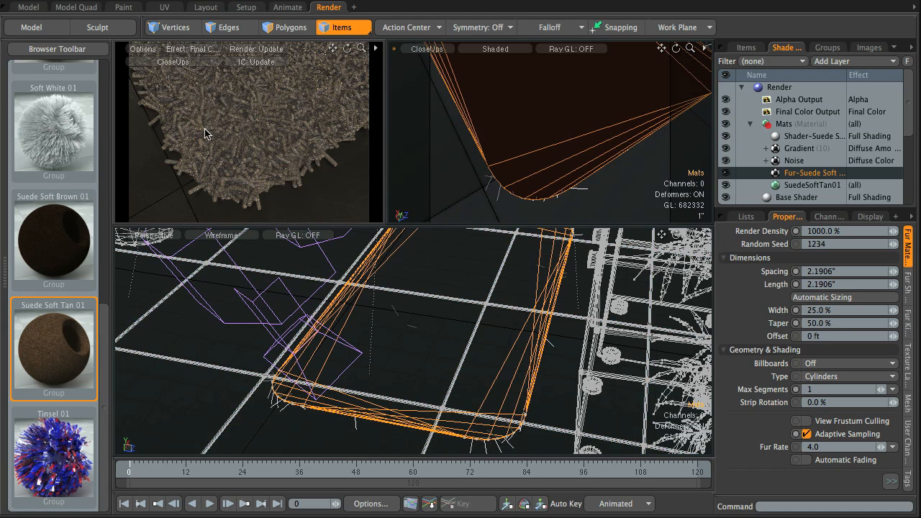
mouse_move(238, 143)
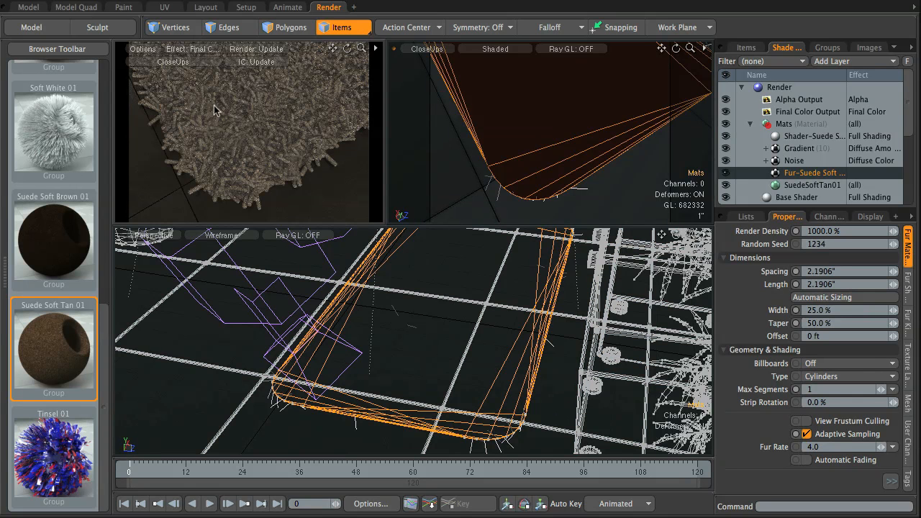
mouse_move(305, 118)
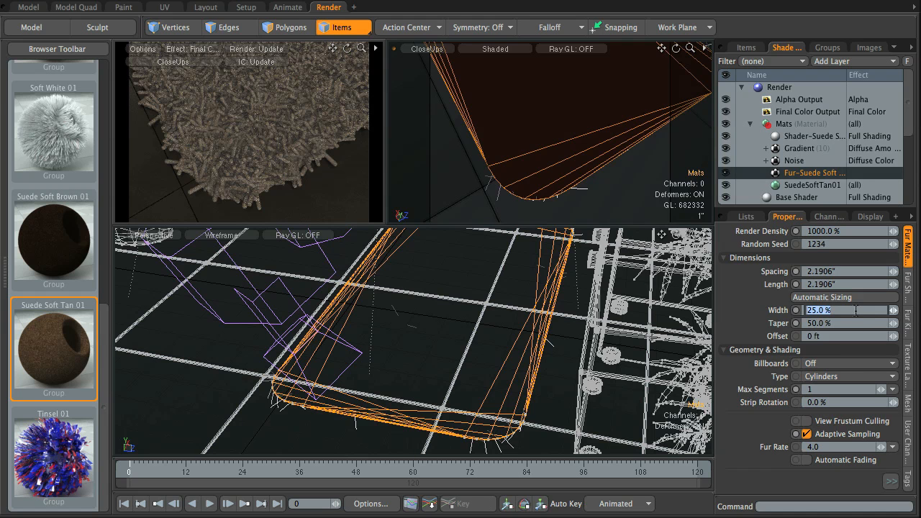
Set the Fur layer's Width to 12%, Taper to 0%, and Spacing and Length to 1 inch
type("12.0")
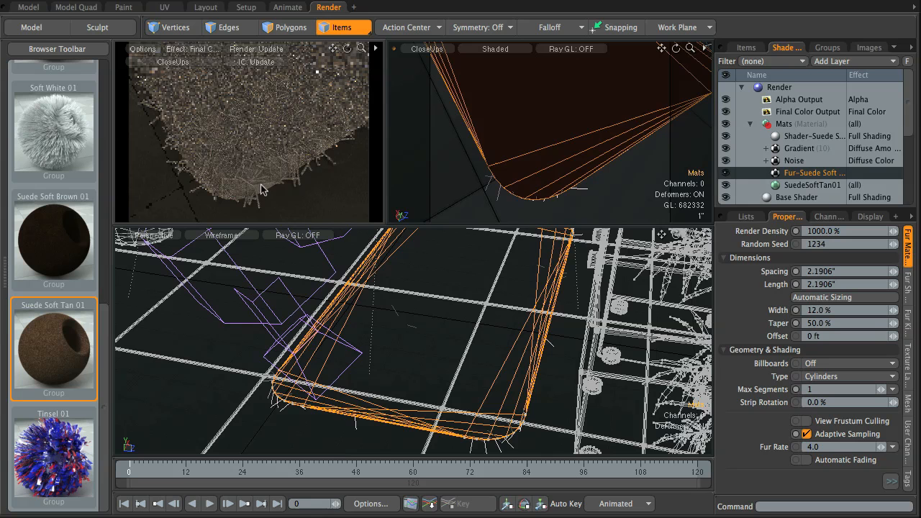
mouse_move(241, 175)
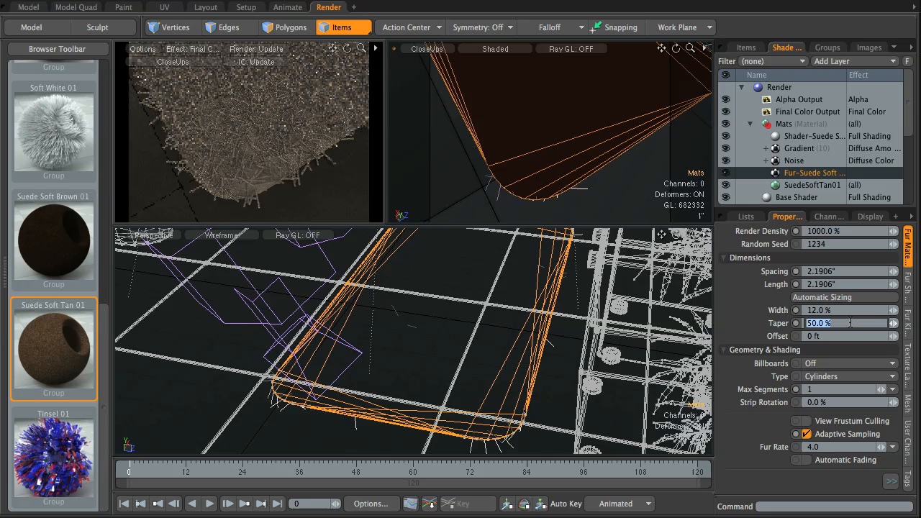
type("0.0")
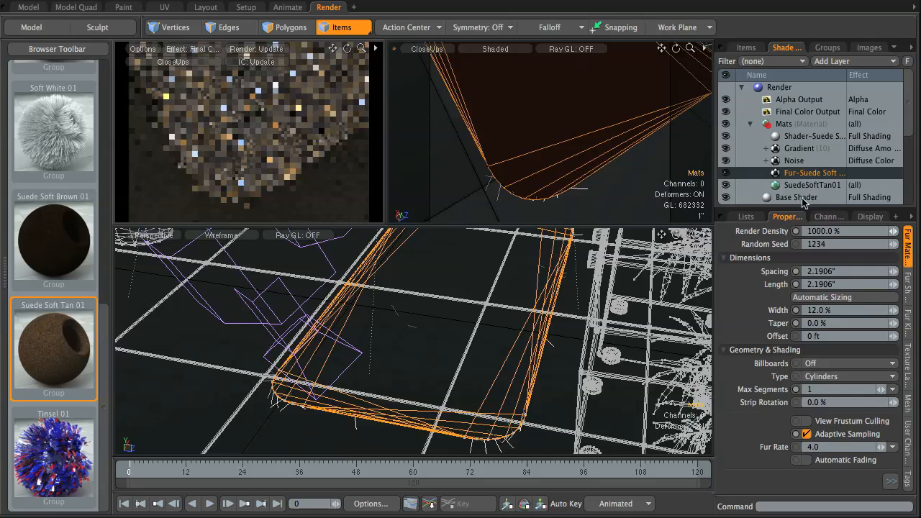
left_click(846, 270)
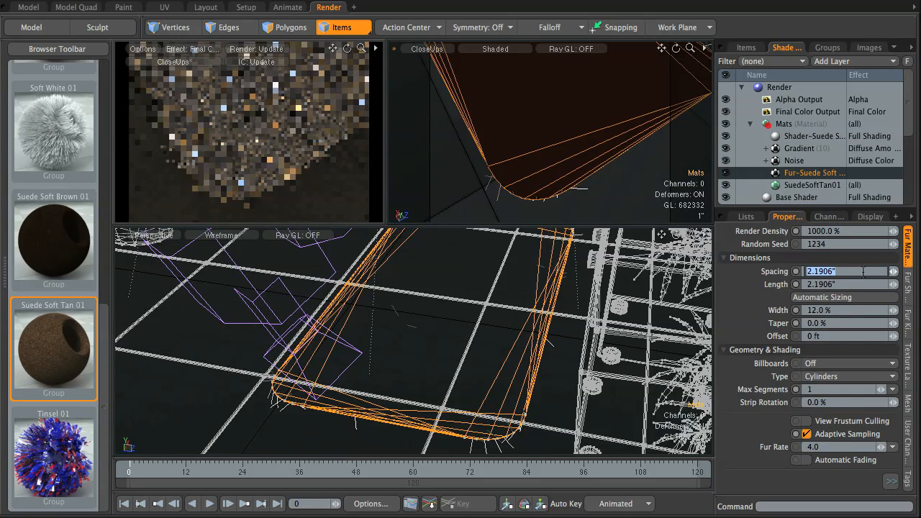
type("1\"")
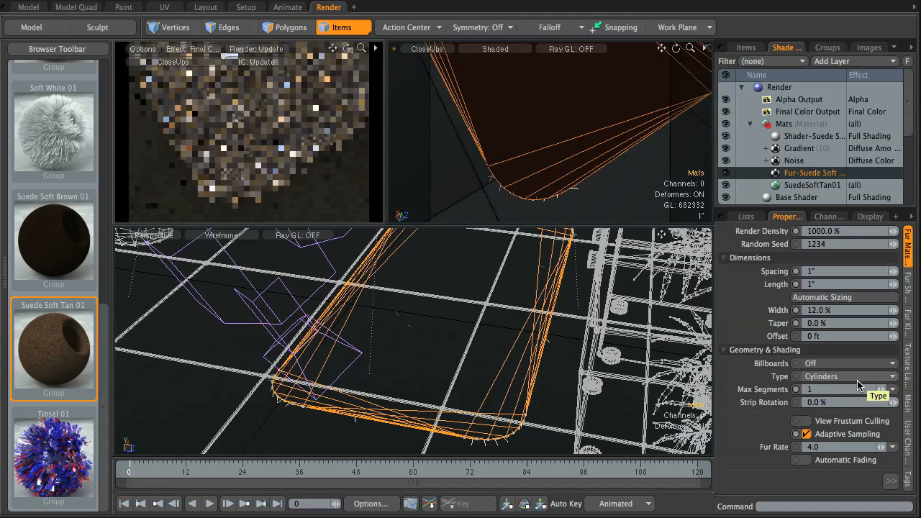
mouse_move(813, 173)
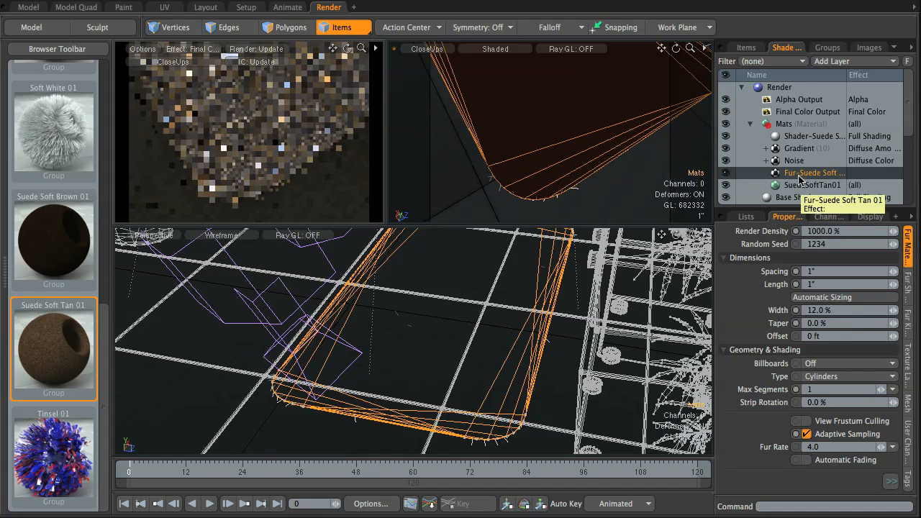
Set the SuedeSoftTan01 material's Diffuse Color to near-white 1.0, 0.95, 0.97
left_click(812, 184)
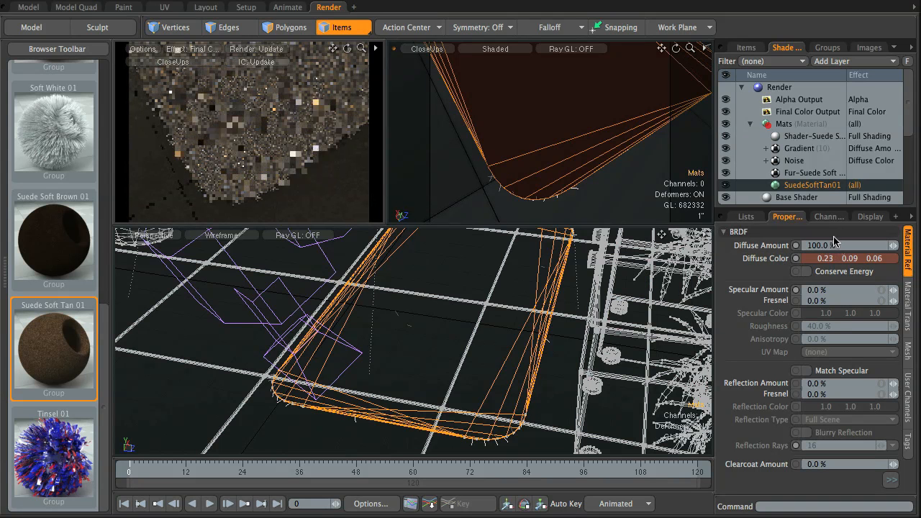
left_click(796, 259)
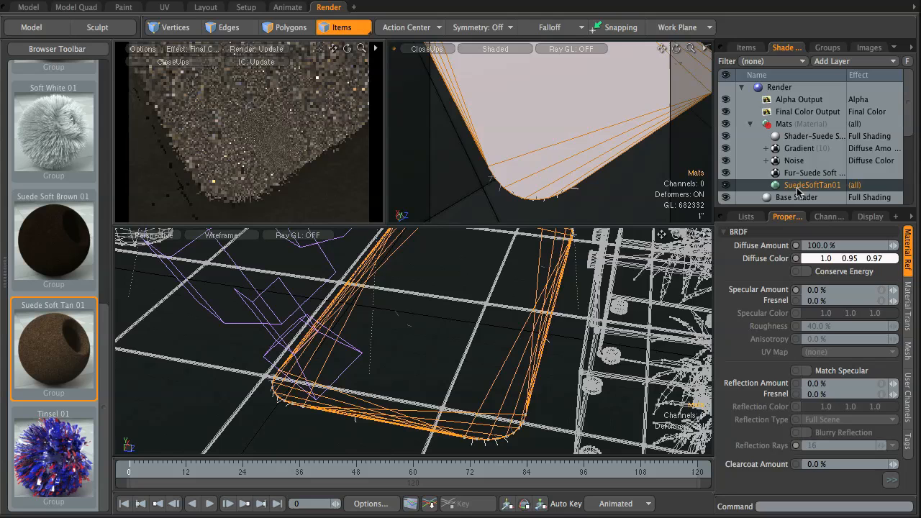
left_click(814, 173)
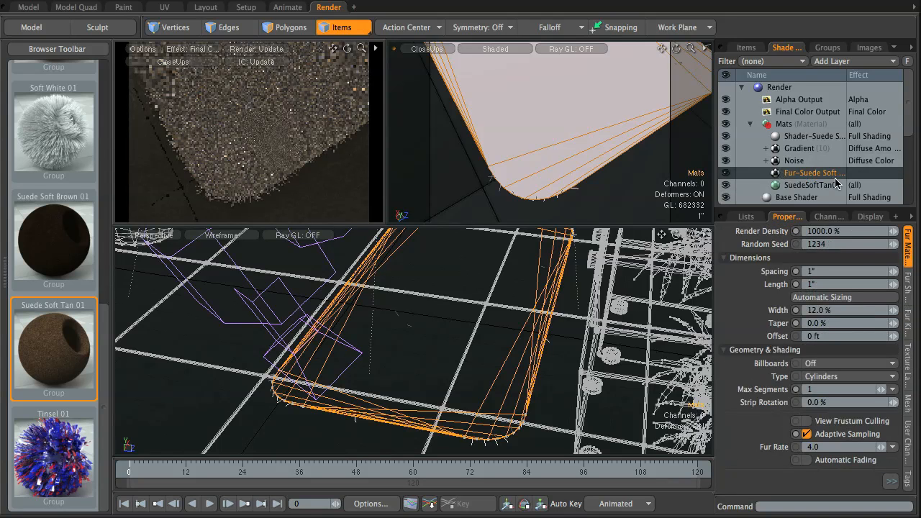
Enter 200 in a Fur Material field of the mat's fur
type("200")
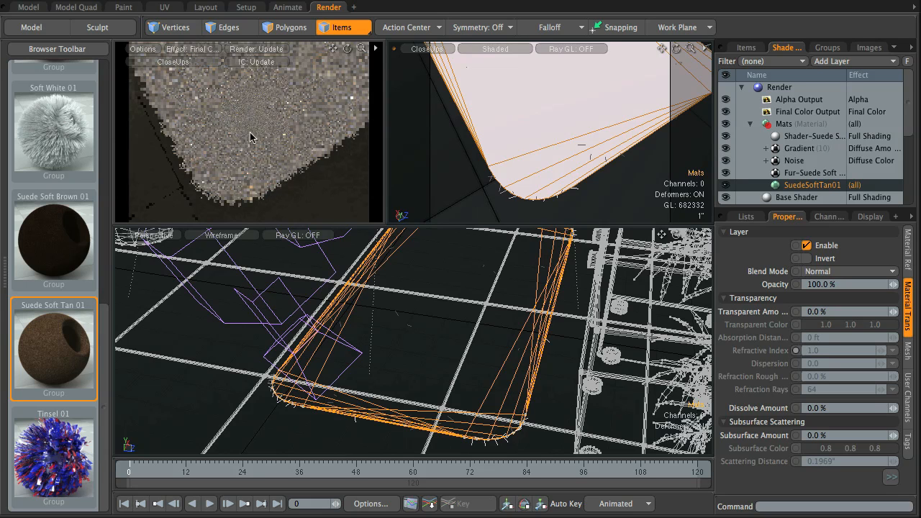
Double the mat fur's render density to 2000% in the Fur layer settings
left_click(814, 172)
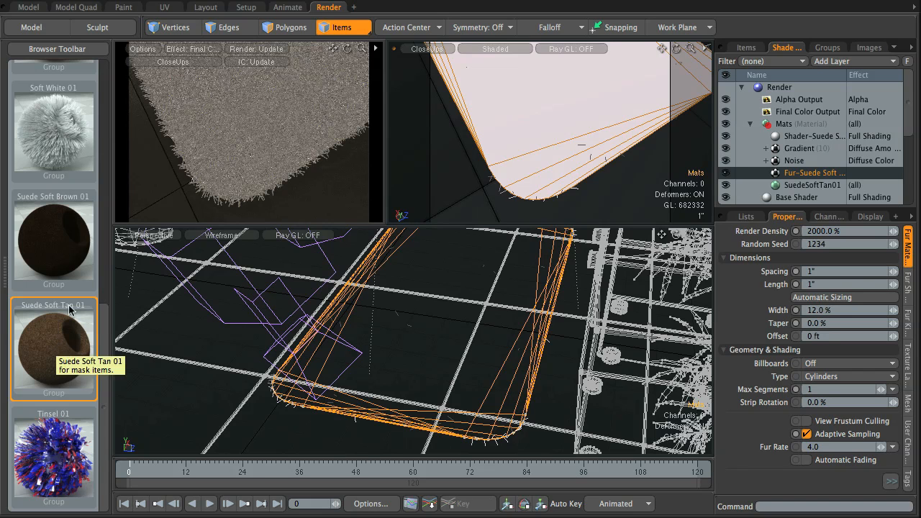
scroll("down", 3)
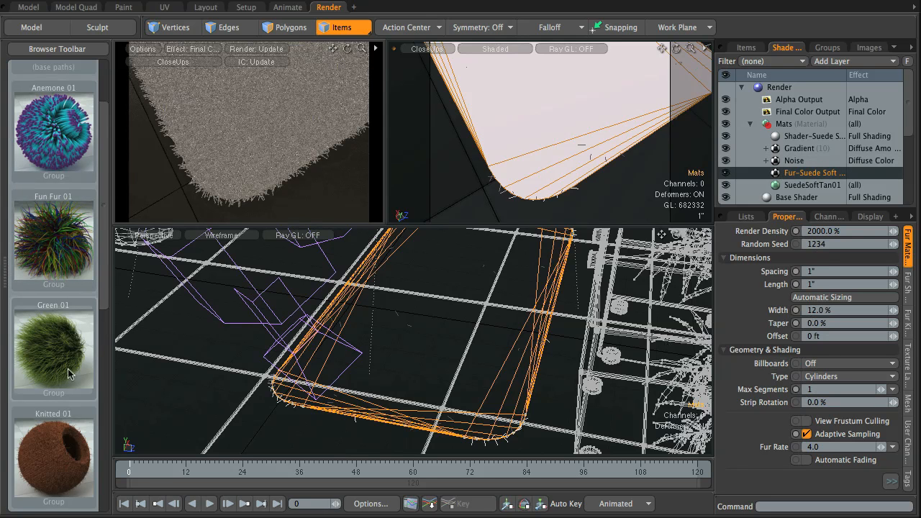
scroll("down", 3)
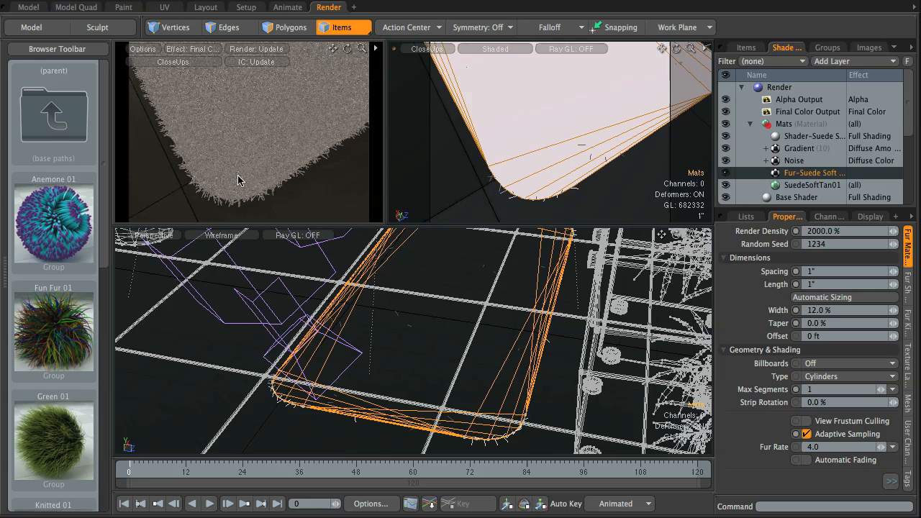
mouse_move(294, 148)
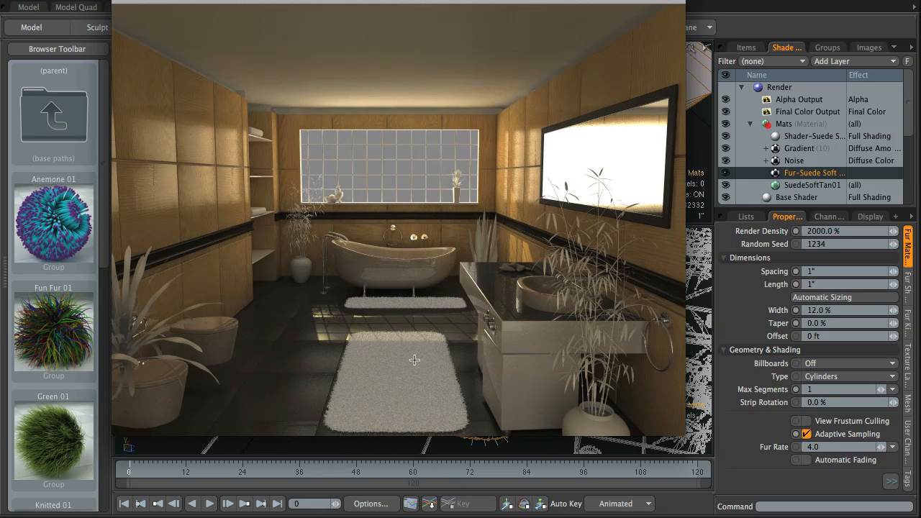
mouse_move(432, 393)
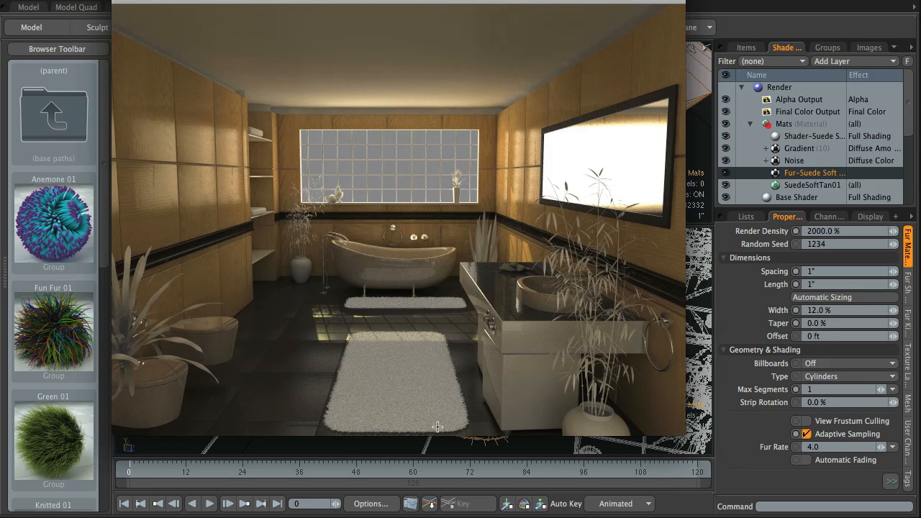
mouse_move(368, 334)
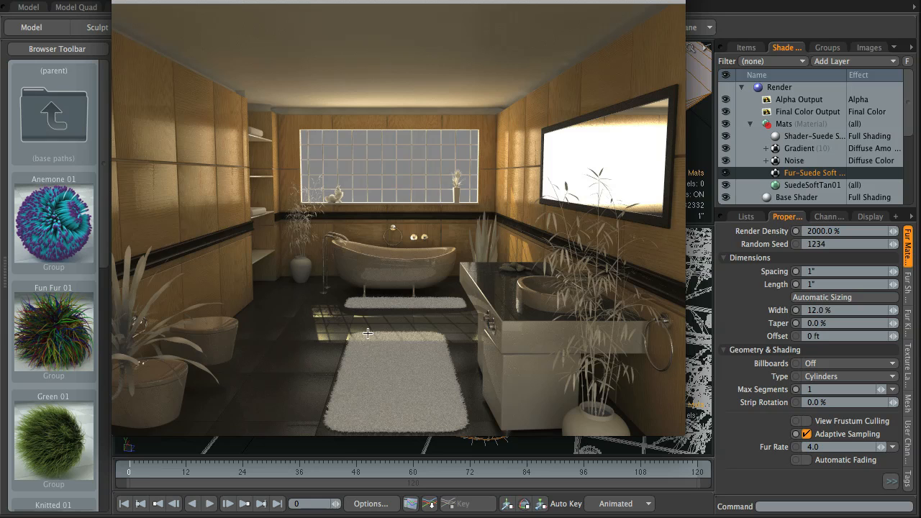
mouse_move(403, 353)
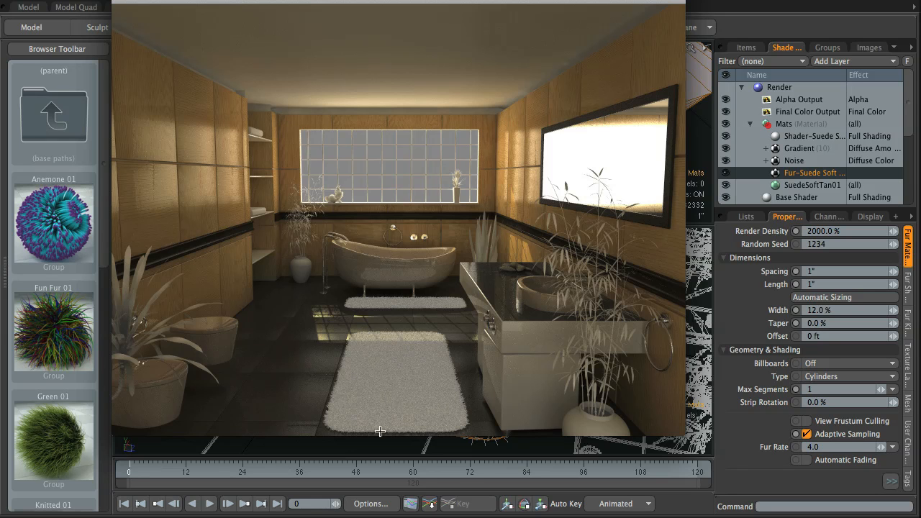
mouse_move(400, 311)
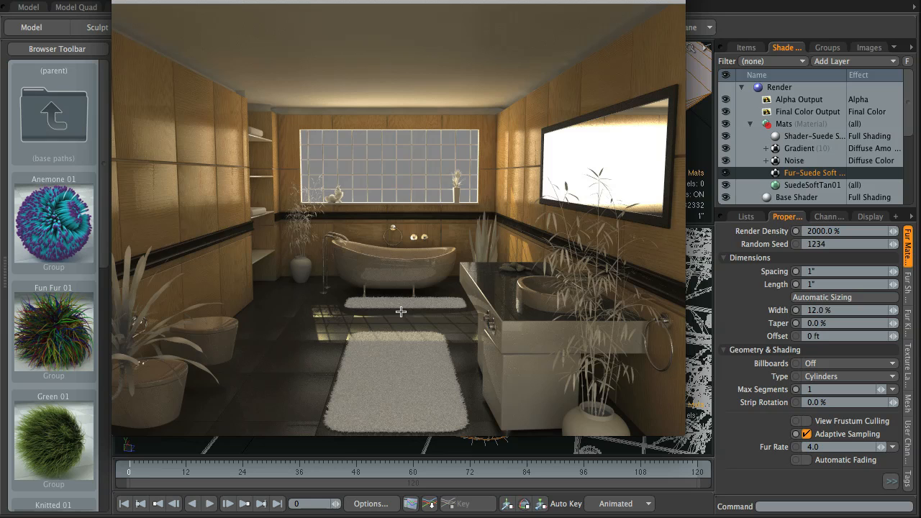
mouse_move(334, 432)
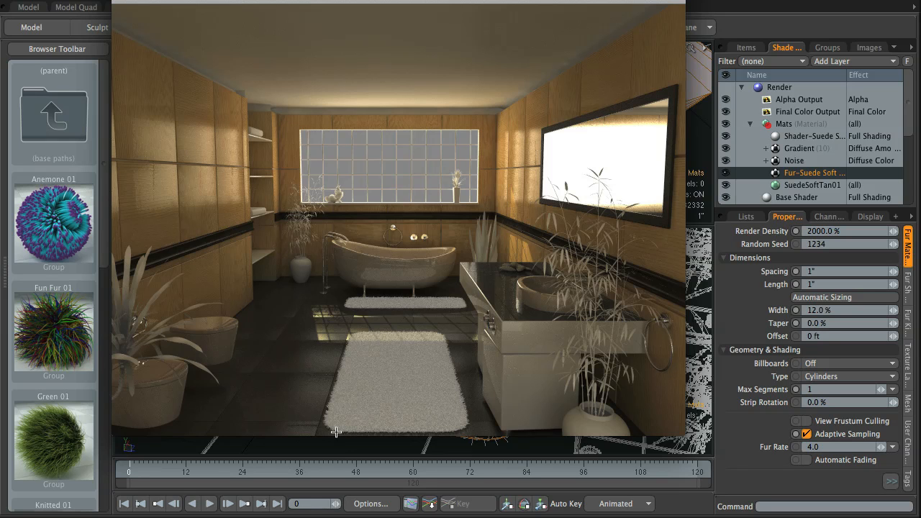
mouse_move(346, 352)
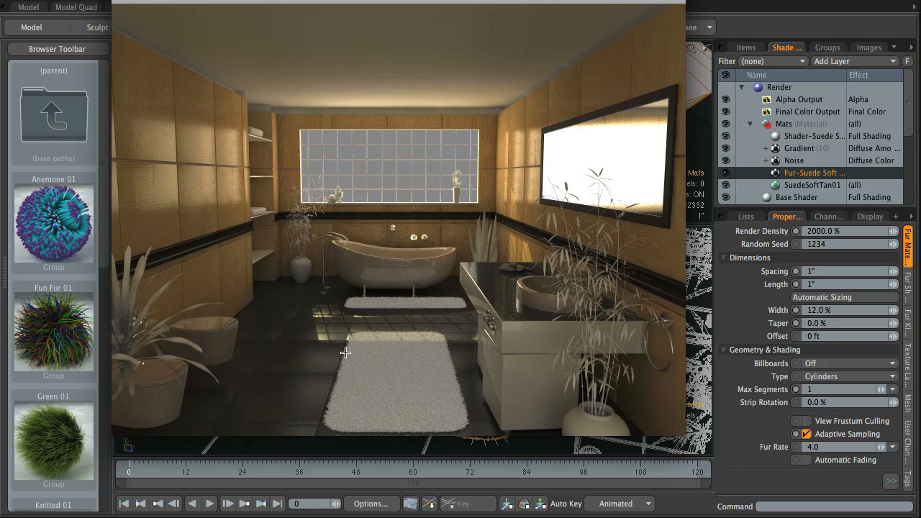
mouse_move(434, 305)
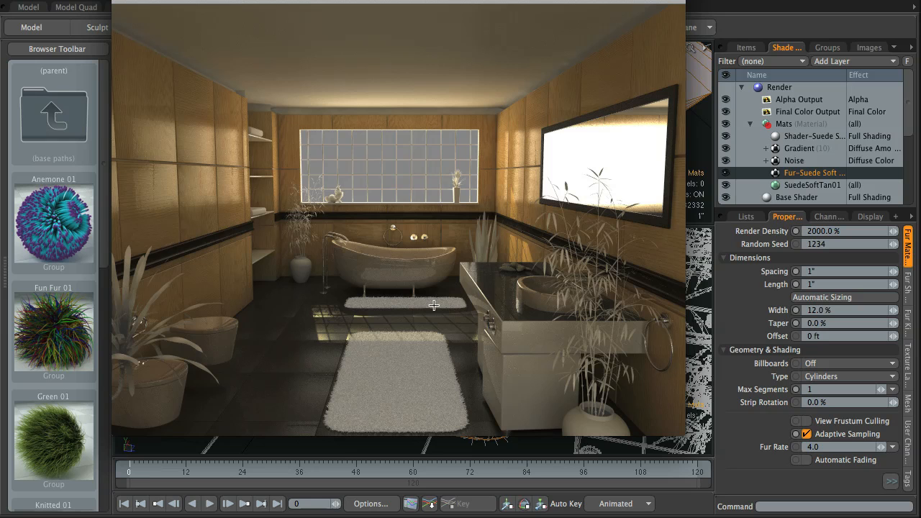
mouse_move(380, 322)
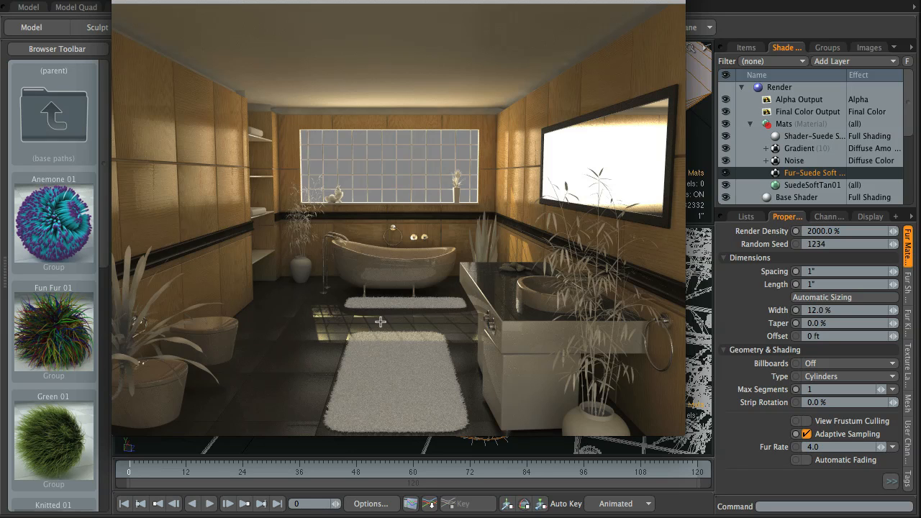
mouse_move(506, 194)
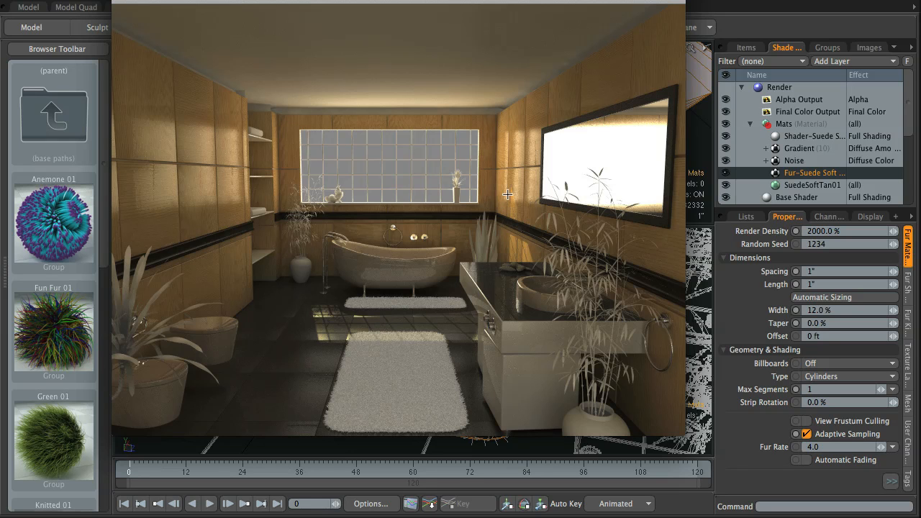
mouse_move(218, 137)
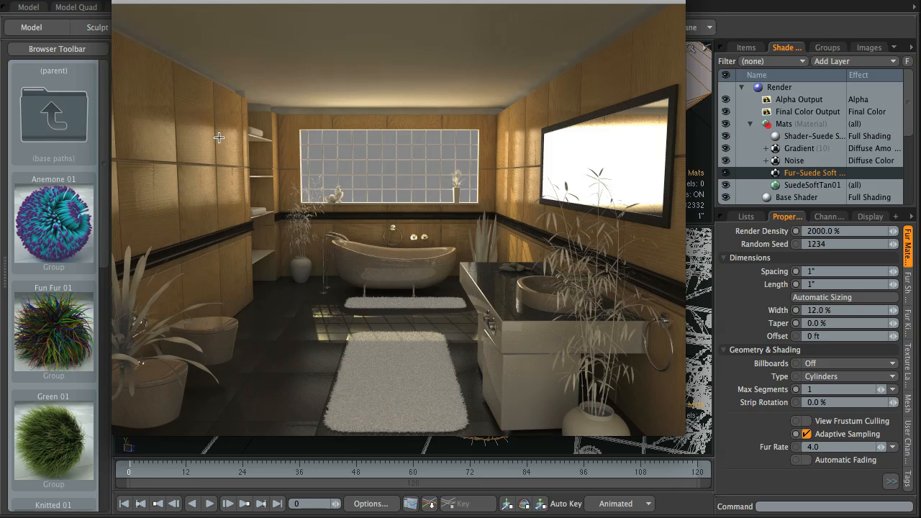
mouse_move(259, 208)
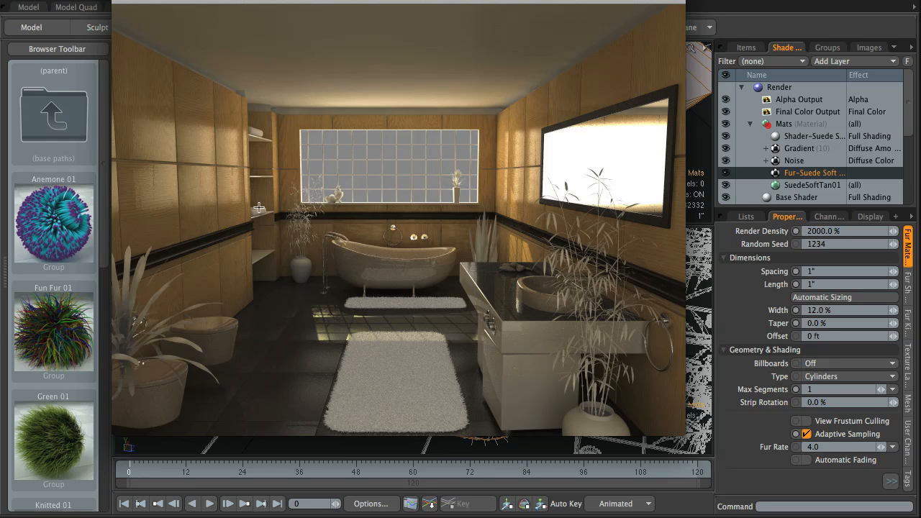
mouse_move(385, 308)
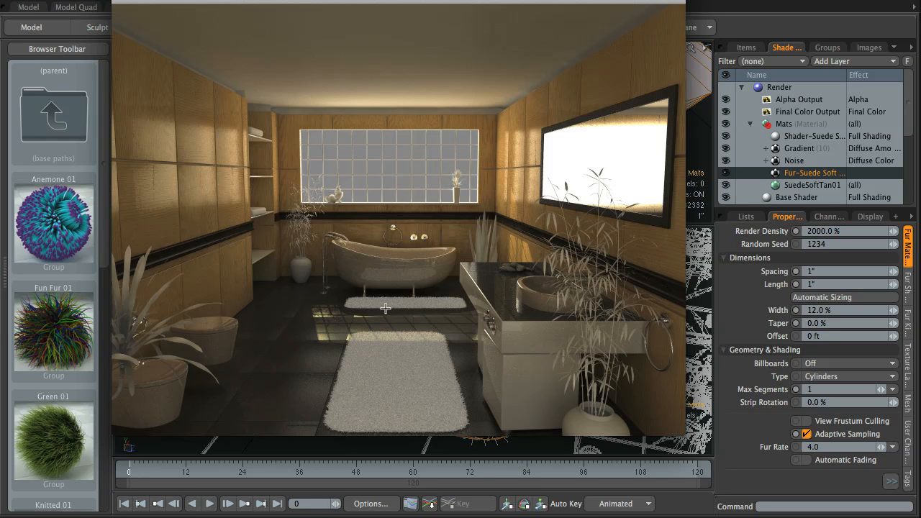
mouse_move(324, 289)
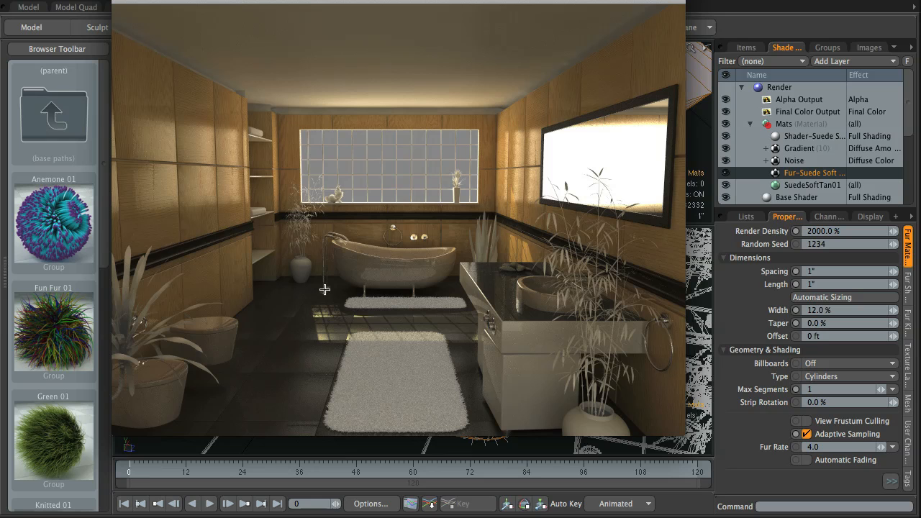
mouse_move(457, 285)
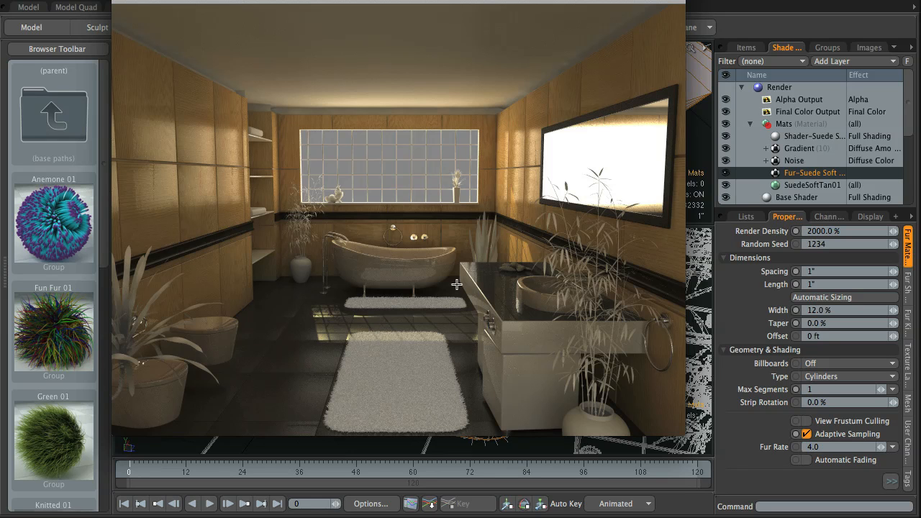
mouse_move(282, 222)
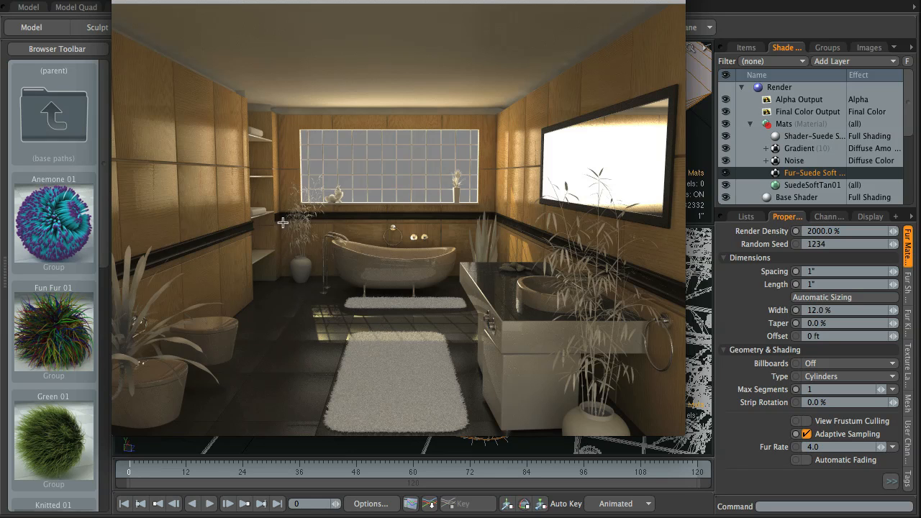
mouse_move(325, 198)
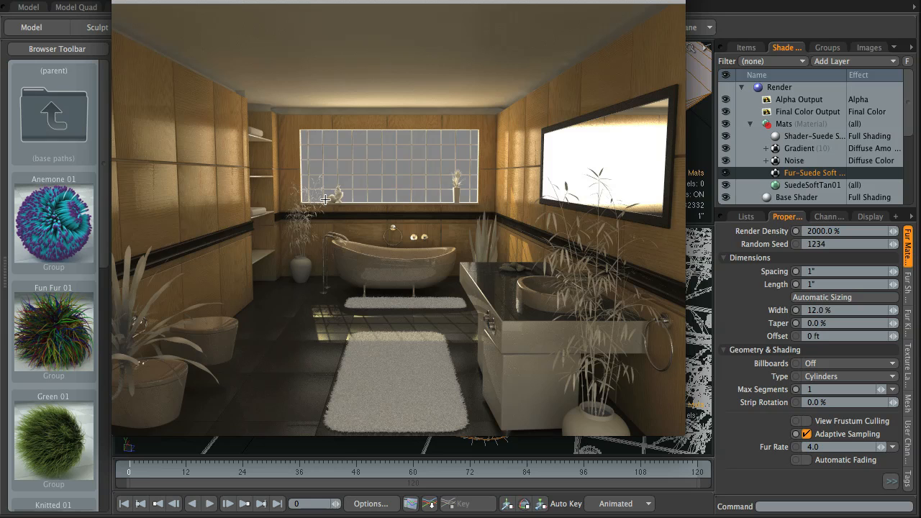
mouse_move(338, 202)
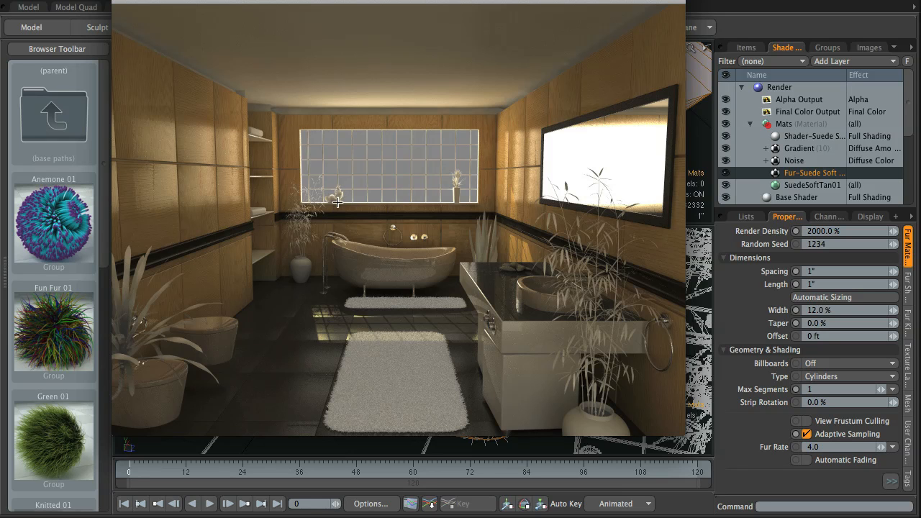